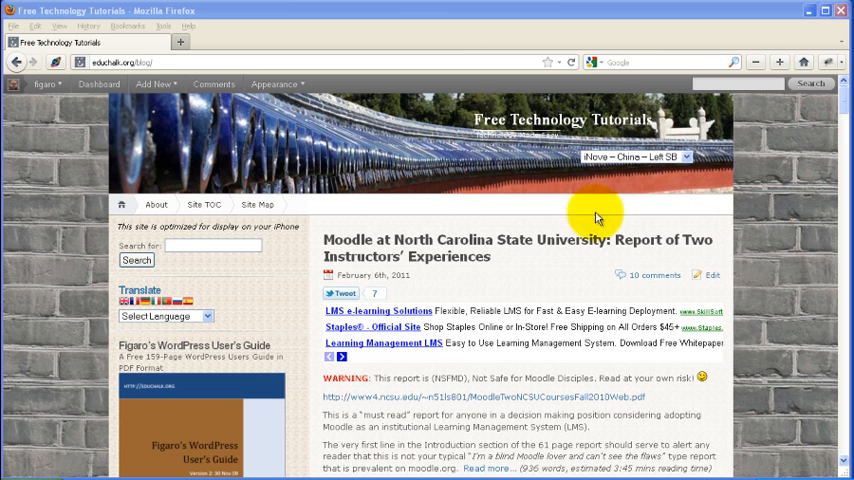
{"action": "mouse_move", "coordinate": [400, 196]}
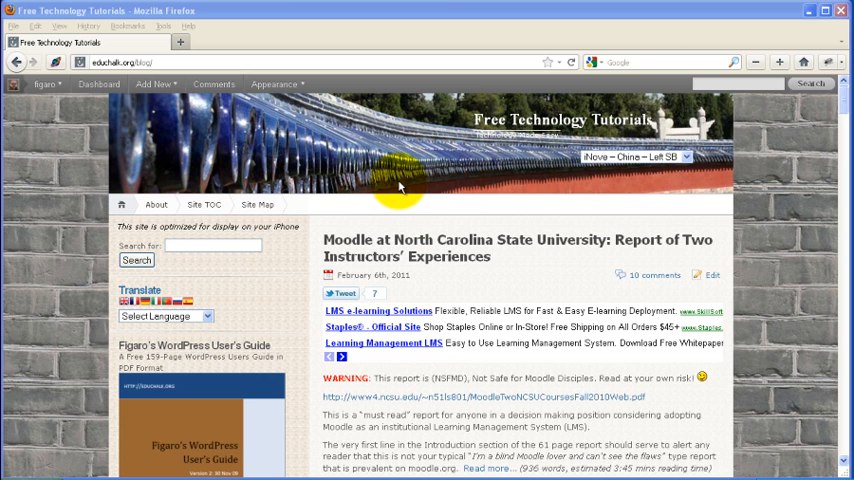
- Scroll down through the Free Technology Tutorials front-page posts in Firefox
{"action": "scroll", "scroll_direction": "down", "scroll_amount": 3}
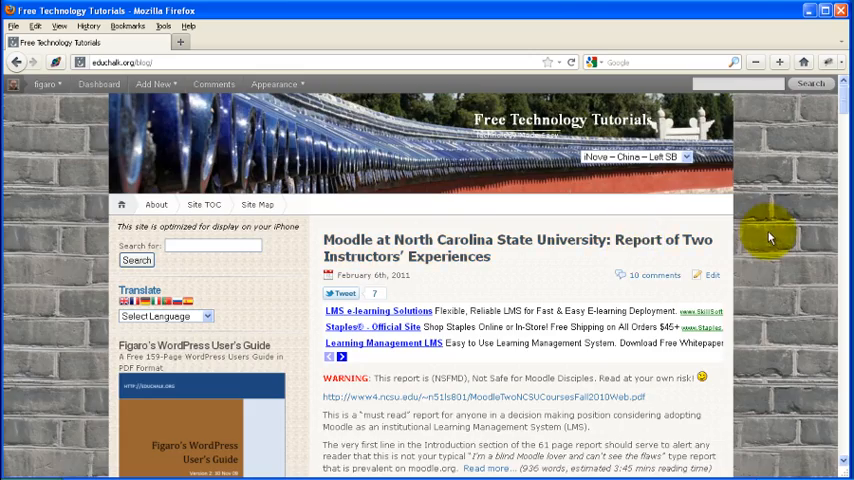
{"action": "scroll", "scroll_direction": "down", "scroll_amount": 3}
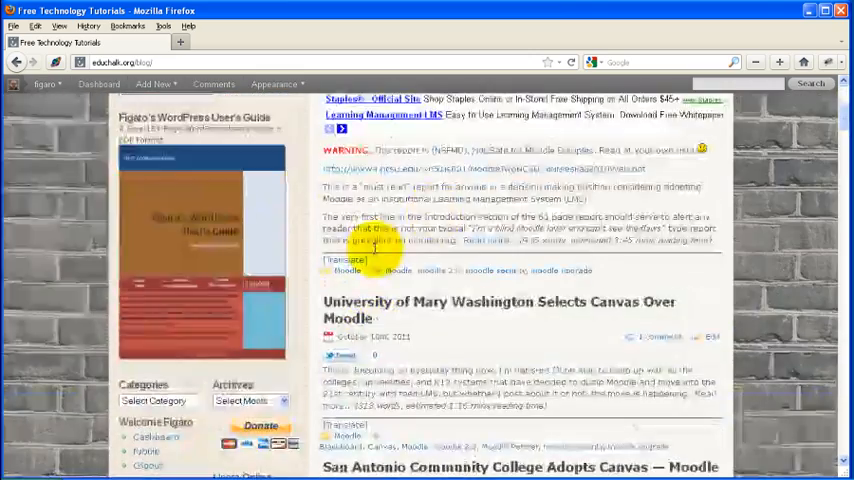
{"action": "scroll", "scroll_direction": "down", "scroll_amount": 3}
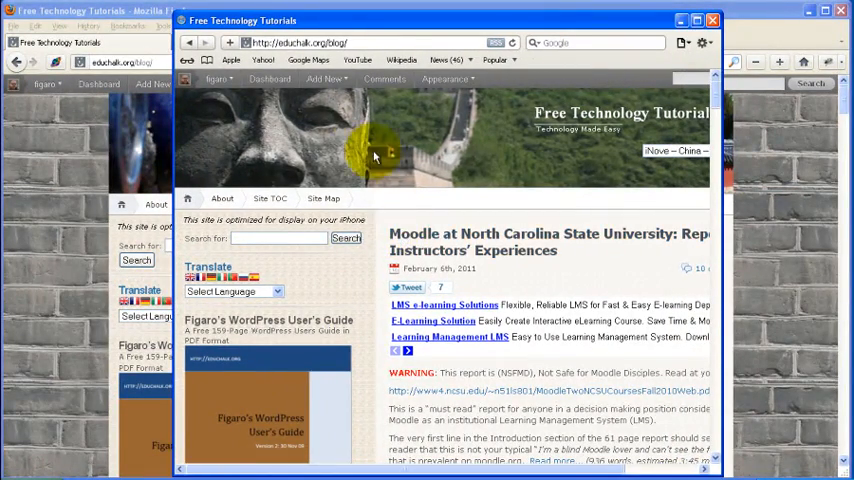
{"action": "mouse_move", "coordinate": [690, 56]}
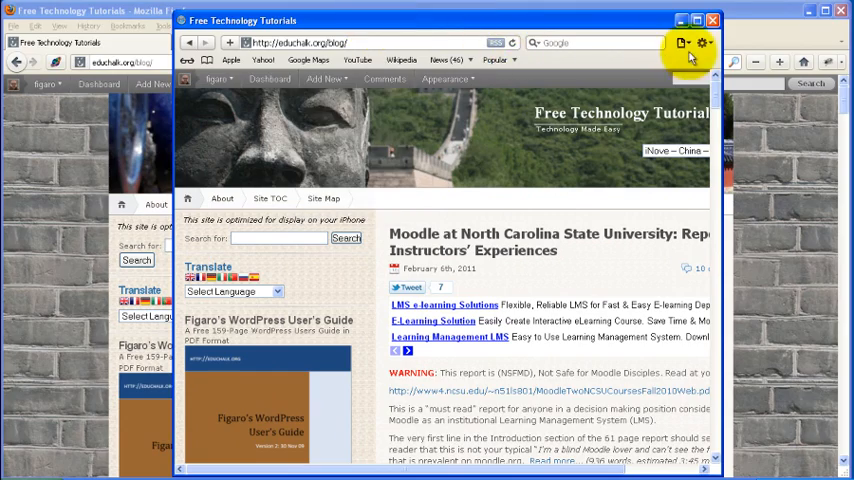
- Set Safari's user agent to Safari iOS 4.3.3 — iPhone via the Develop menu
{"action": "left_click", "coordinate": [702, 42]}
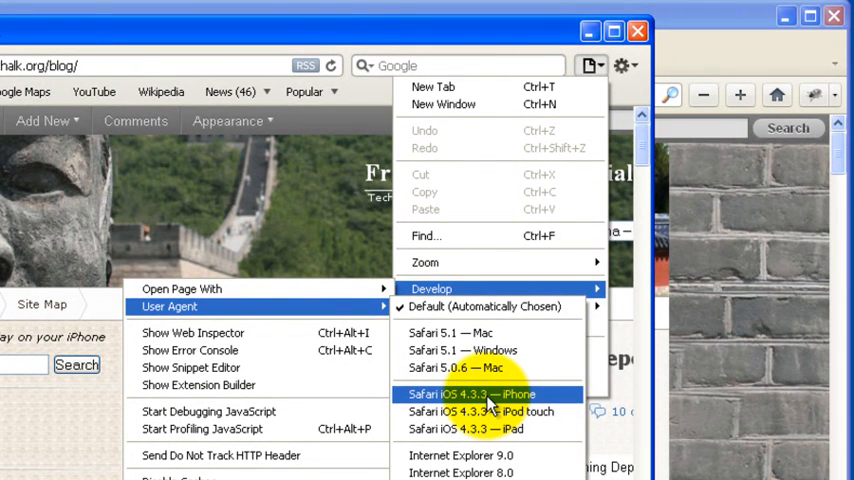
{"action": "left_click", "coordinate": [480, 394]}
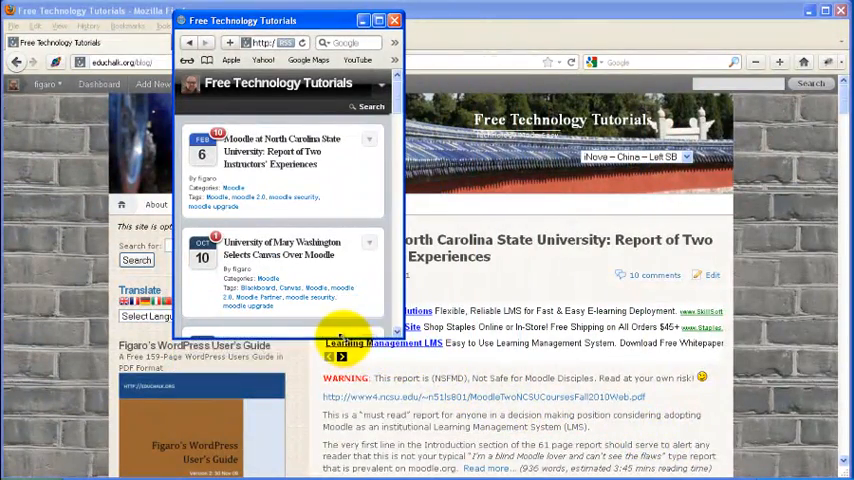
- Expand the University of Mary Washington Selects Canvas Over Moodle post to show its excerpt
{"action": "scroll", "scroll_direction": "down", "scroll_amount": 3}
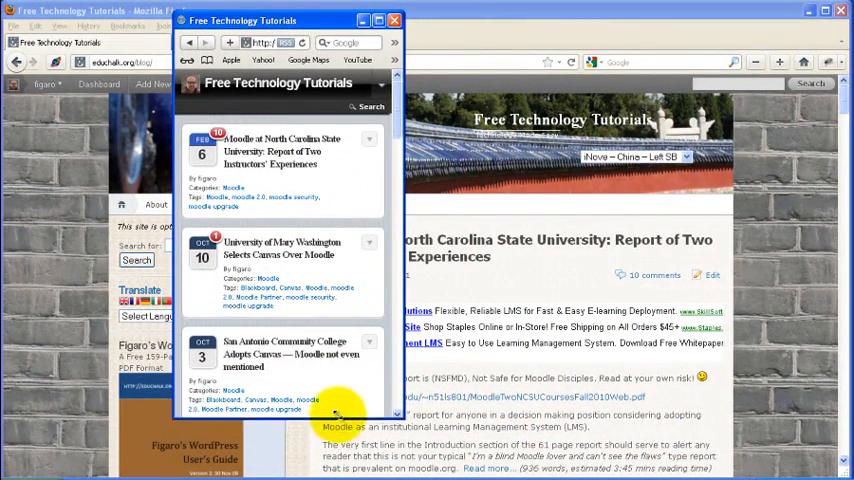
{"action": "left_click_drag", "start_coordinate": [242, 20], "coordinate": [322, 76]}
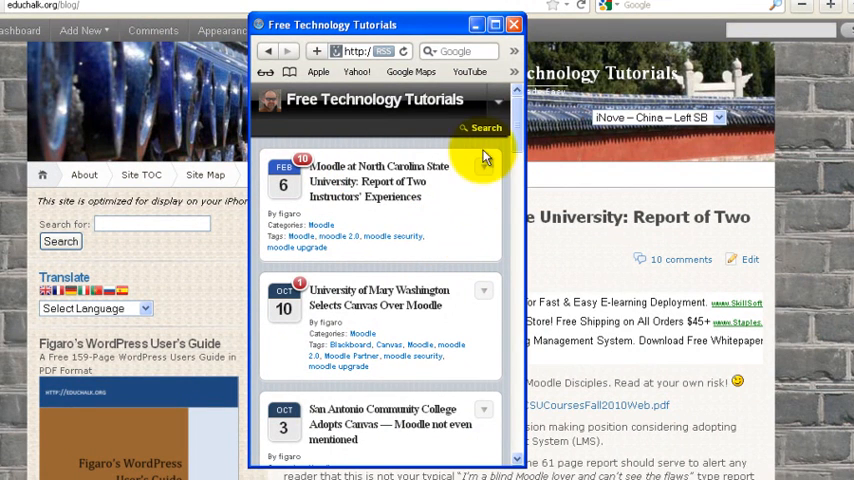
{"action": "mouse_move", "coordinate": [300, 182]}
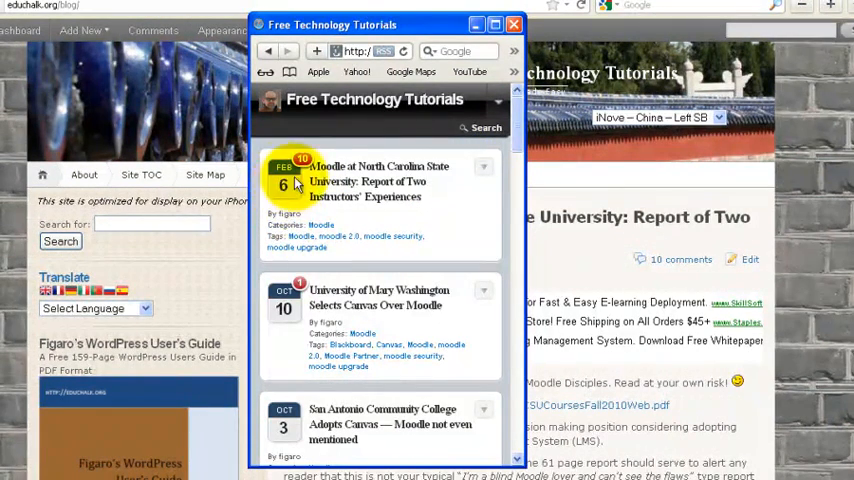
{"action": "scroll", "scroll_direction": "down", "scroll_amount": 3}
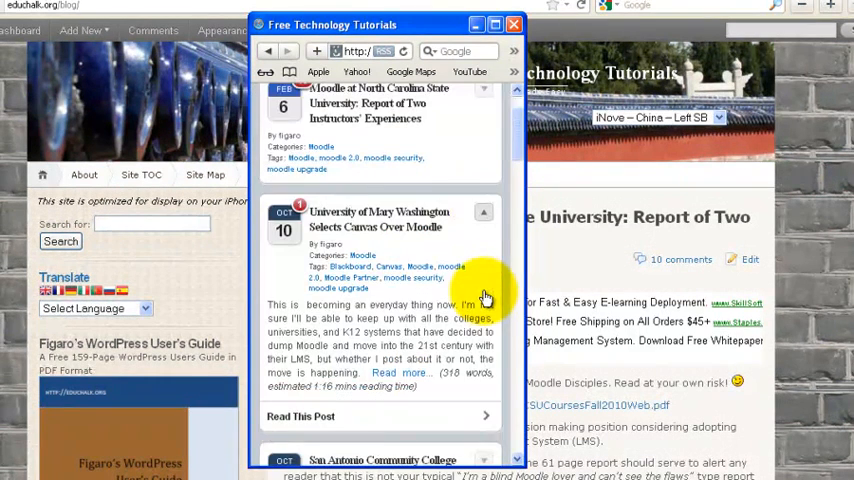
{"action": "scroll", "scroll_direction": "down", "scroll_amount": 3}
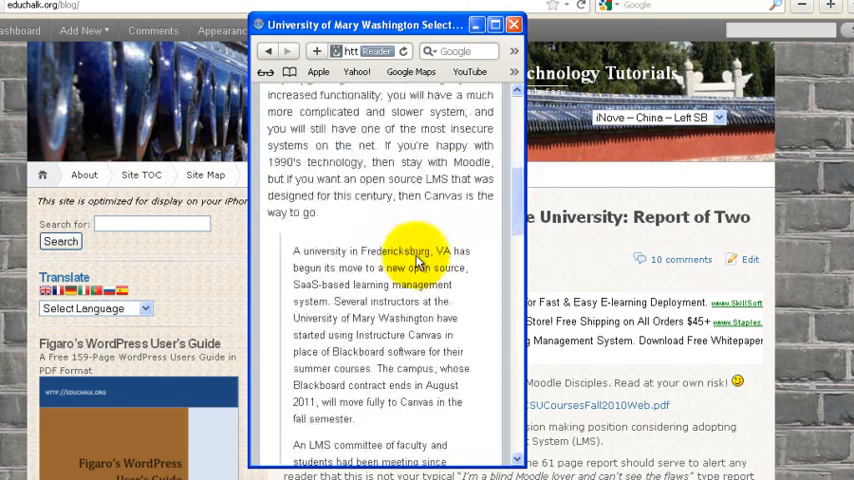
{"action": "scroll", "scroll_direction": "down", "scroll_amount": 3}
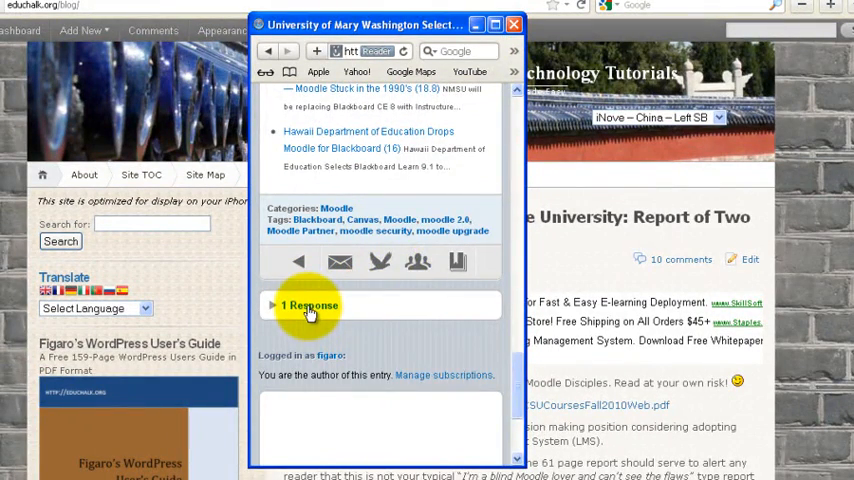
{"action": "left_click", "coordinate": [310, 304]}
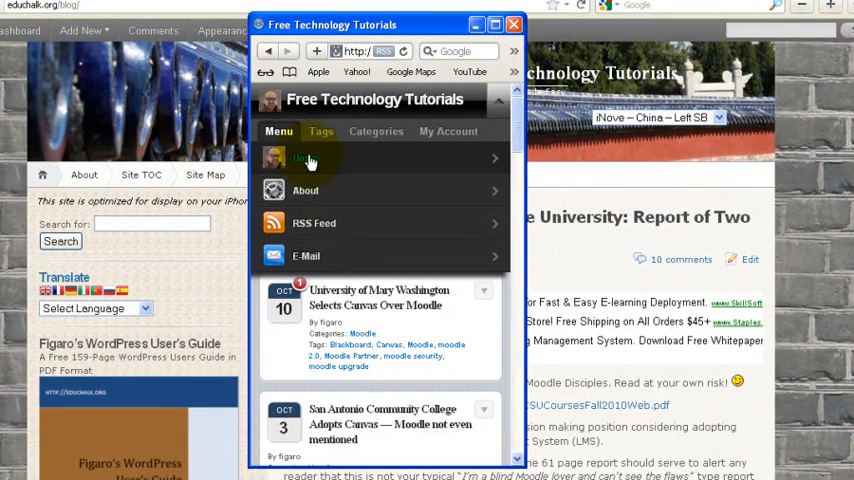
{"action": "mouse_move", "coordinate": [330, 222]}
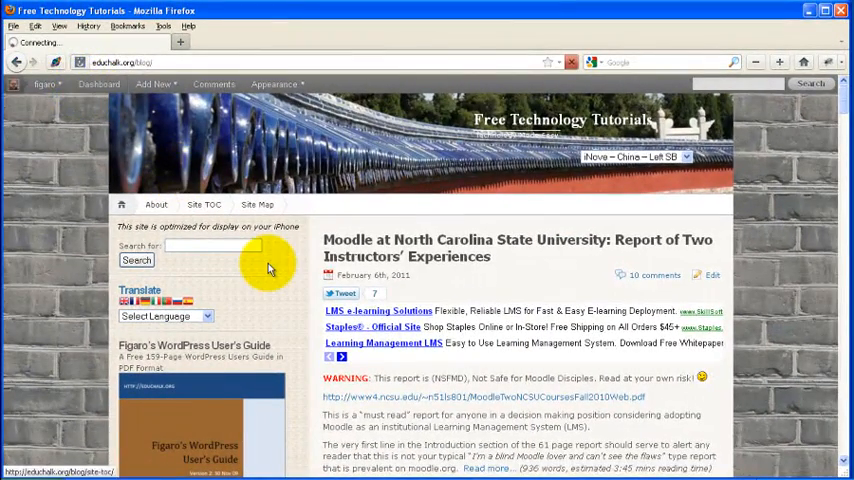
- Search Add New plugins for wptouch, then go to the WPtouch 1.9.35 settings page
{"action": "left_click", "coordinate": [98, 84]}
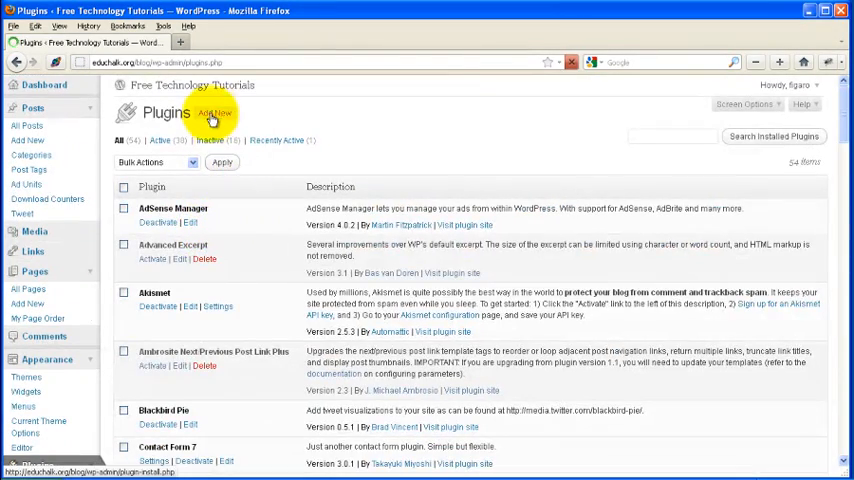
{"action": "left_click", "coordinate": [214, 112]}
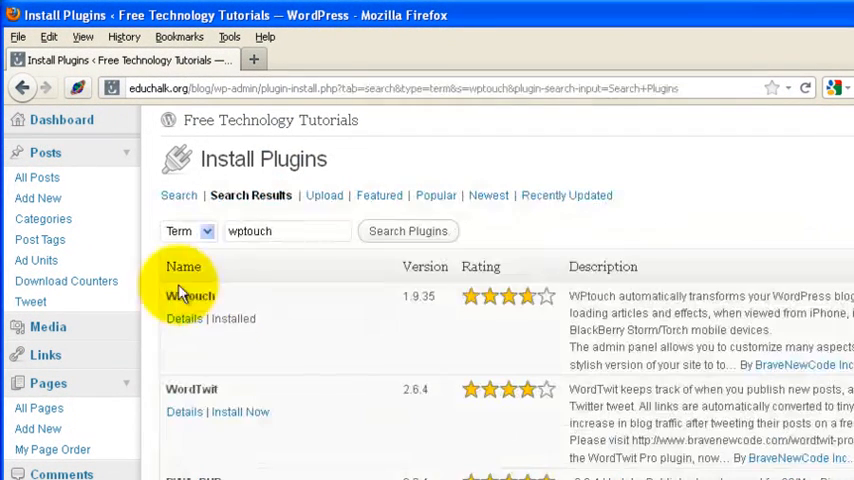
{"action": "mouse_move", "coordinate": [268, 330]}
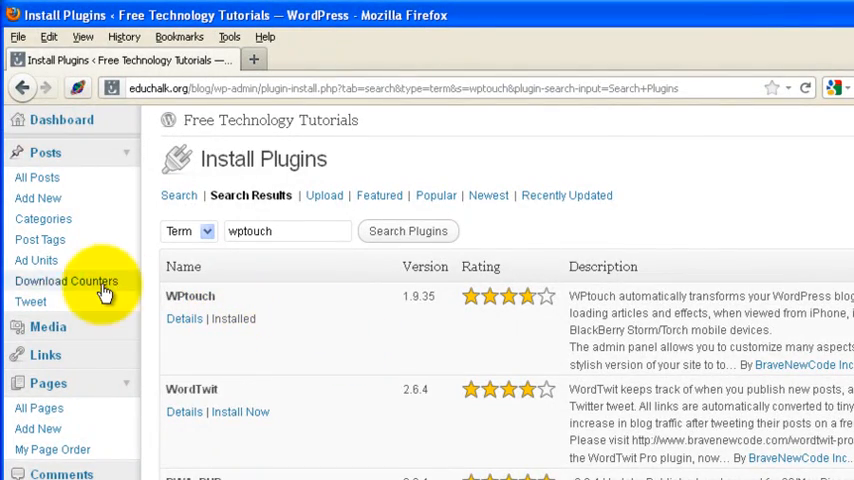
{"action": "scroll", "scroll_direction": "down", "scroll_amount": 3}
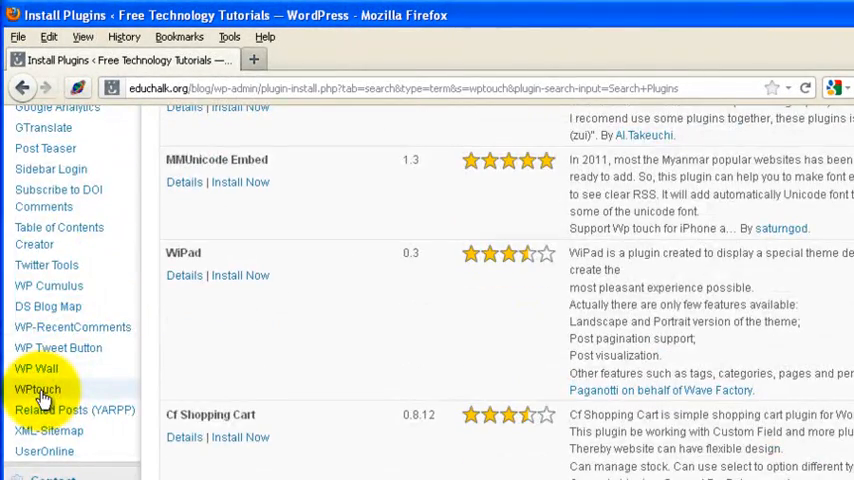
{"action": "left_click", "coordinate": [38, 388]}
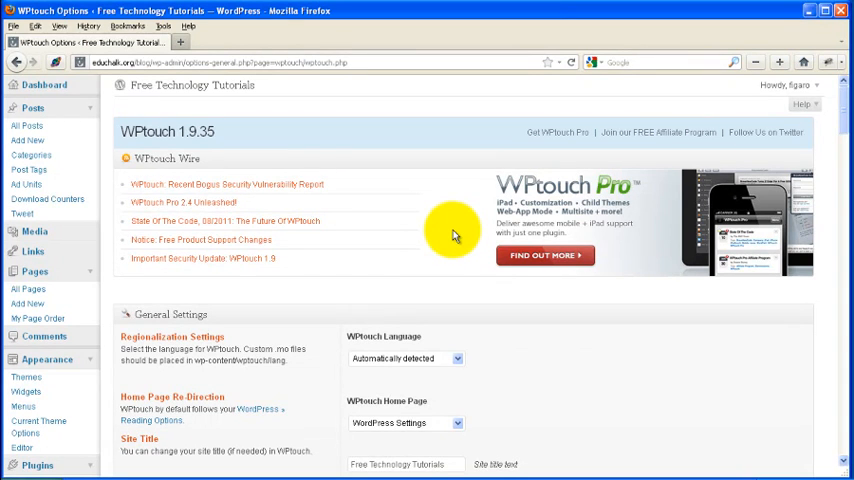
{"action": "mouse_move", "coordinate": [476, 166]}
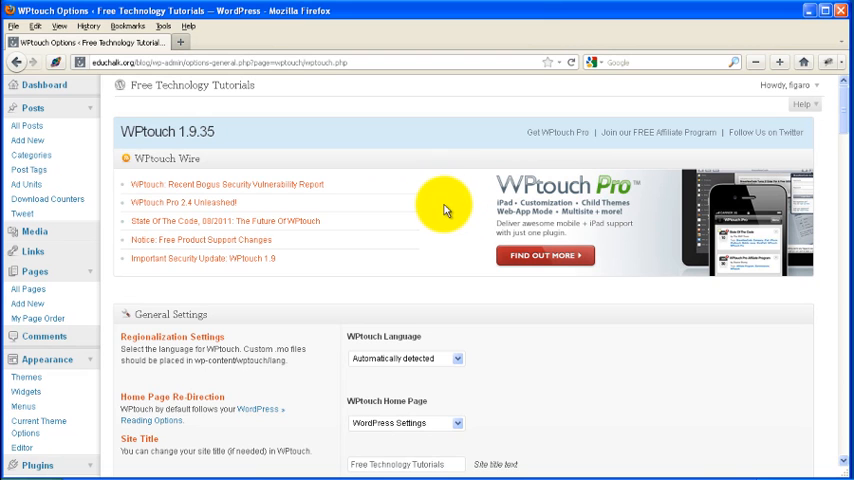
{"action": "mouse_move", "coordinate": [460, 204]}
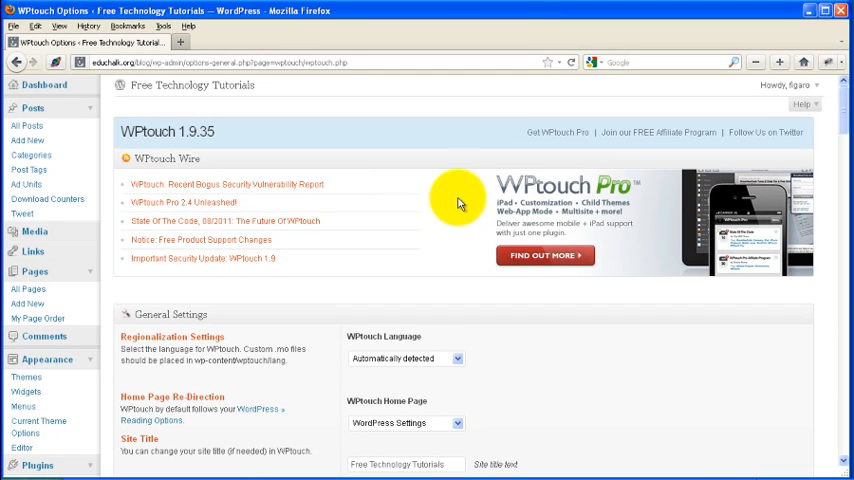
{"action": "scroll", "scroll_direction": "down", "scroll_amount": 3}
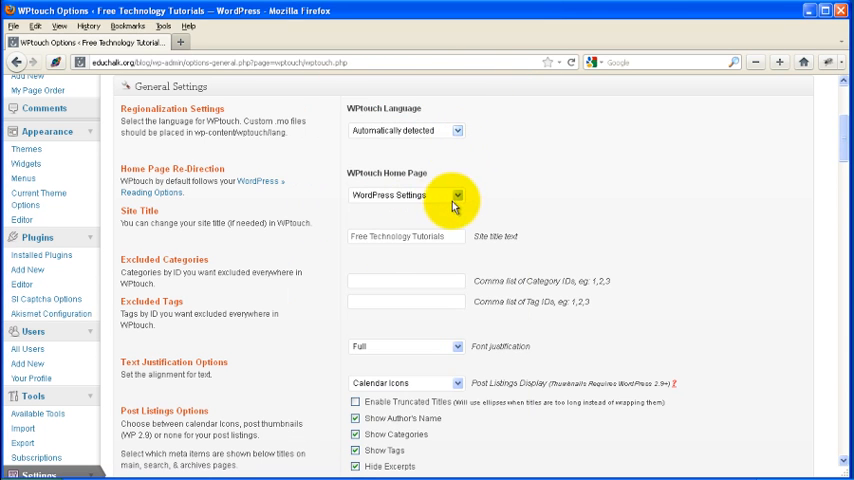
{"action": "mouse_move", "coordinate": [518, 200]}
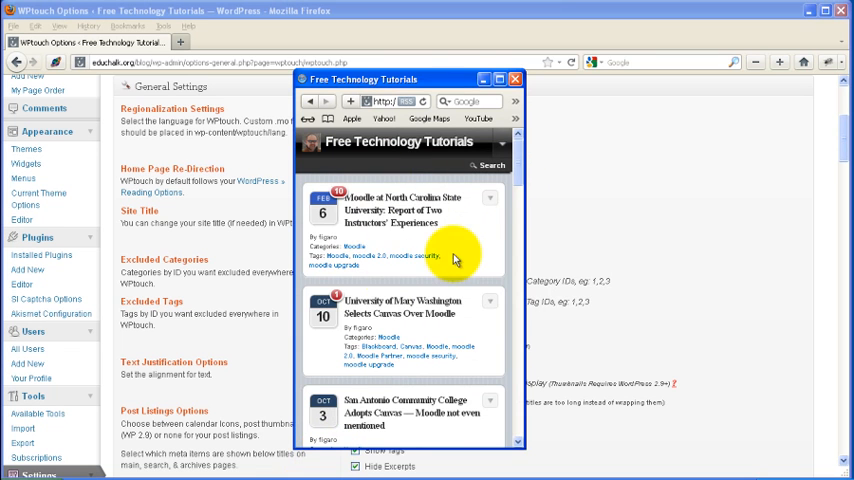
{"action": "mouse_move", "coordinate": [572, 156]}
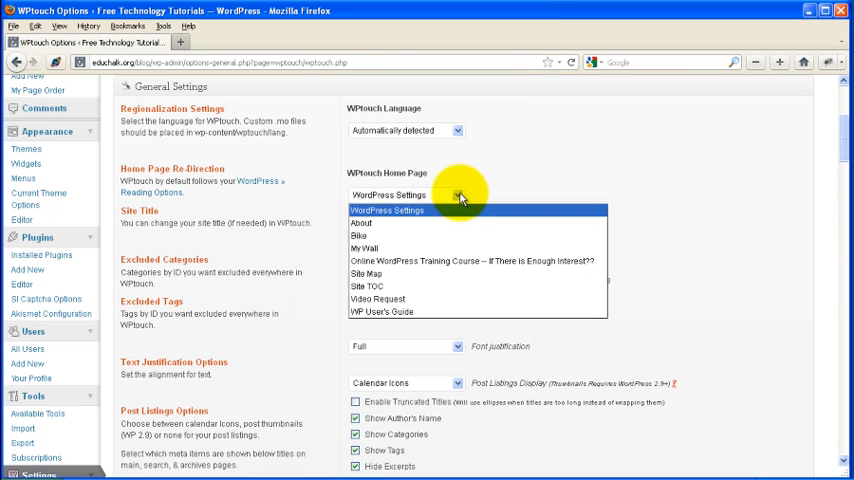
- Choose About as the WPtouch Home Page and save the options
{"action": "left_click", "coordinate": [360, 222]}
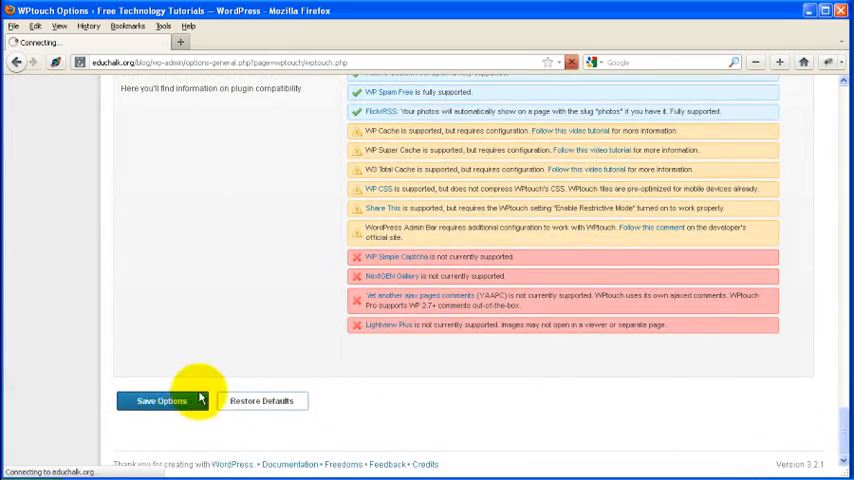
{"action": "left_click", "coordinate": [160, 400]}
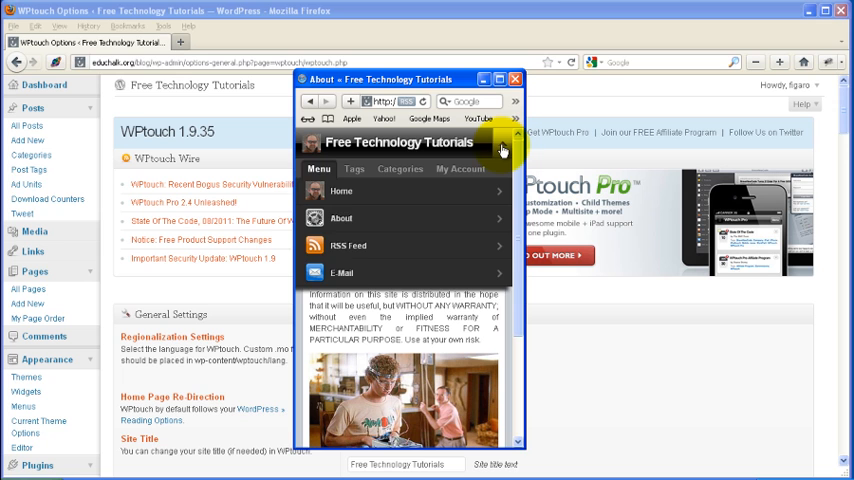
{"action": "left_click", "coordinate": [514, 80]}
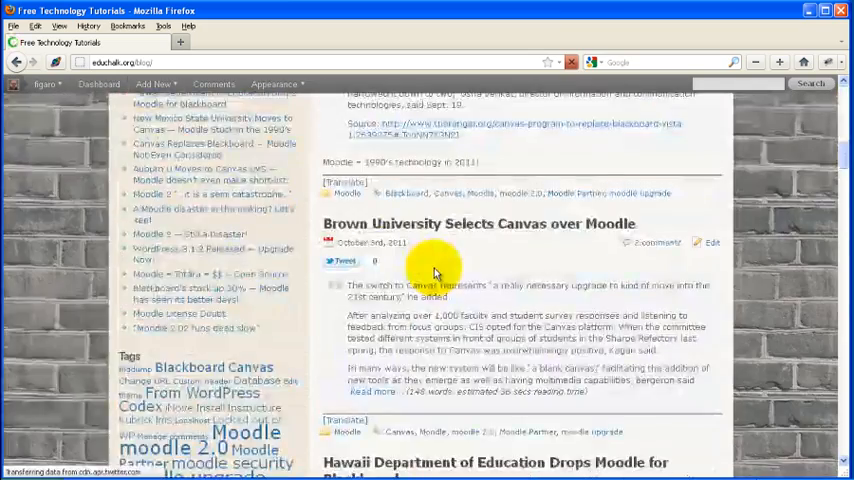
{"action": "left_click", "coordinate": [44, 84]}
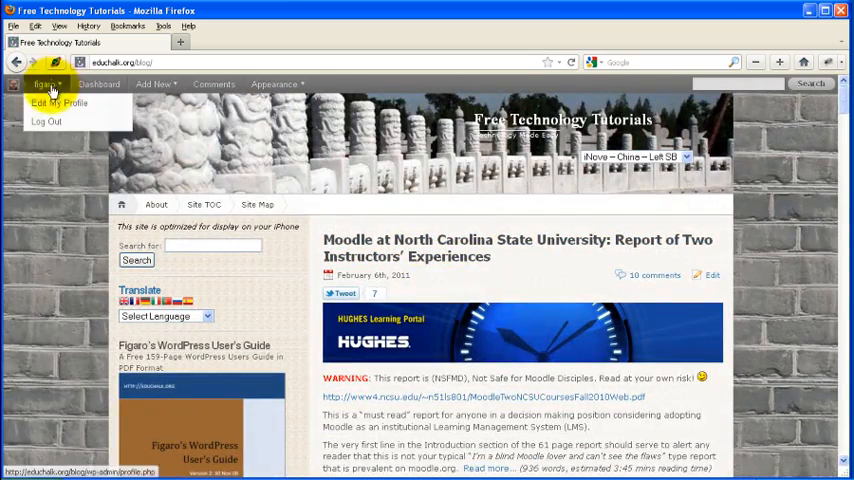
{"action": "left_click", "coordinate": [44, 84]}
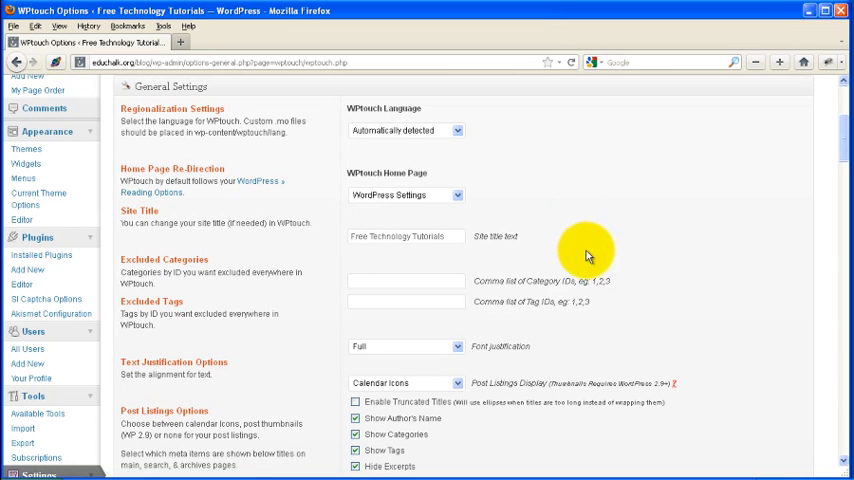
{"action": "mouse_move", "coordinate": [584, 260]}
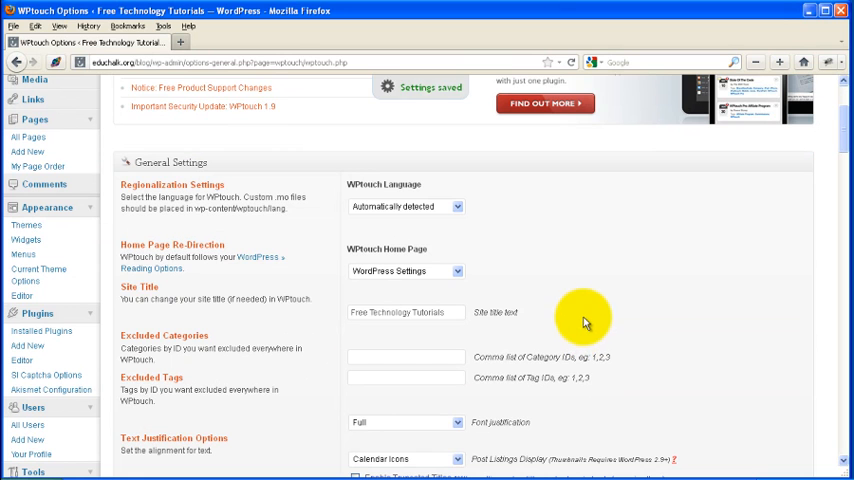
{"action": "scroll", "scroll_direction": "down", "scroll_amount": 3}
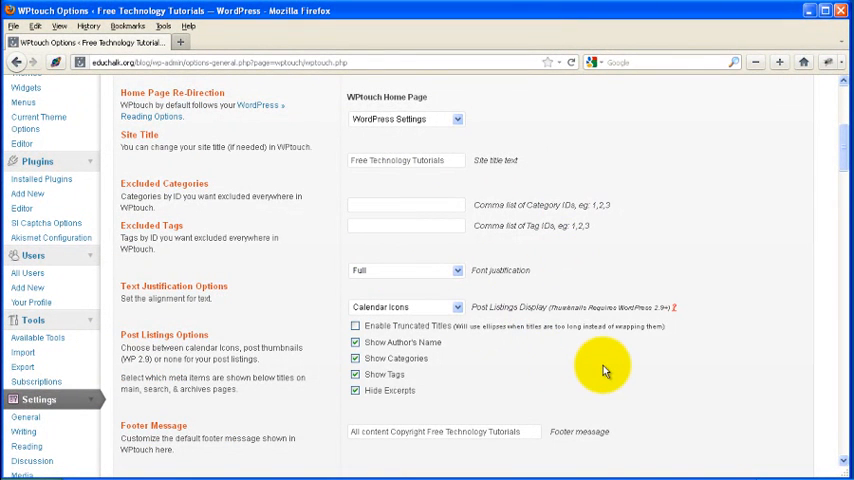
{"action": "mouse_move", "coordinate": [598, 356]}
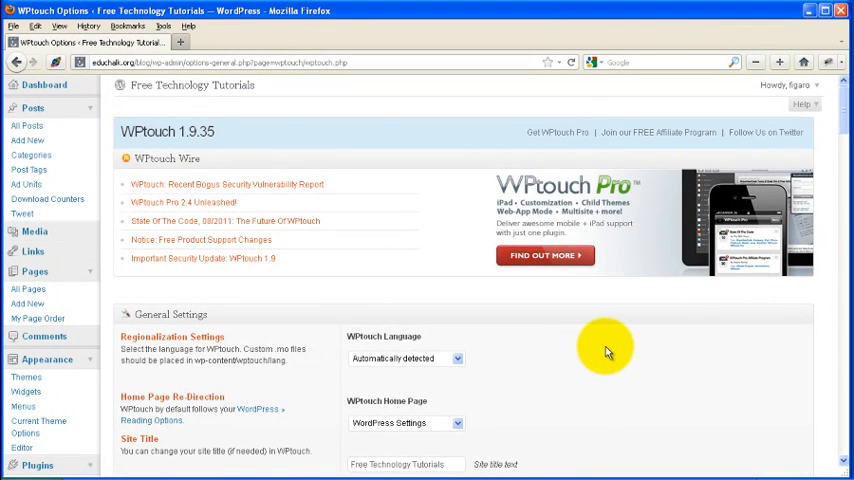
{"action": "scroll", "scroll_direction": "down", "scroll_amount": 3}
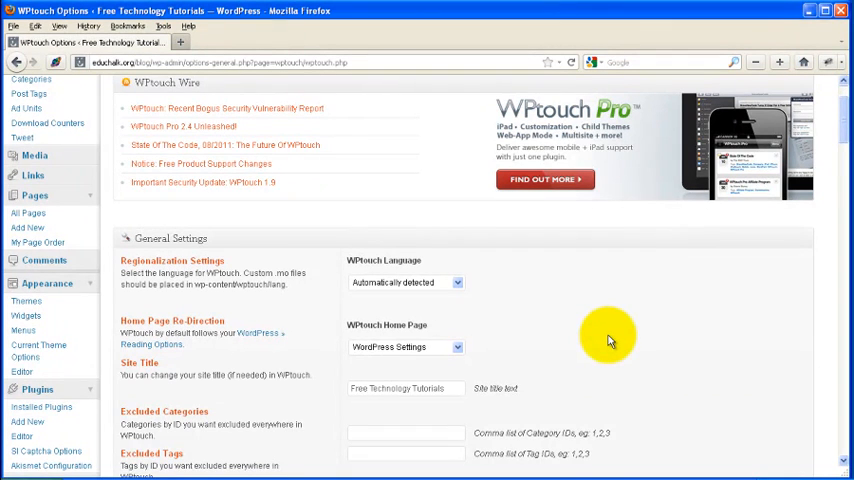
{"action": "scroll", "scroll_direction": "down", "scroll_amount": 3}
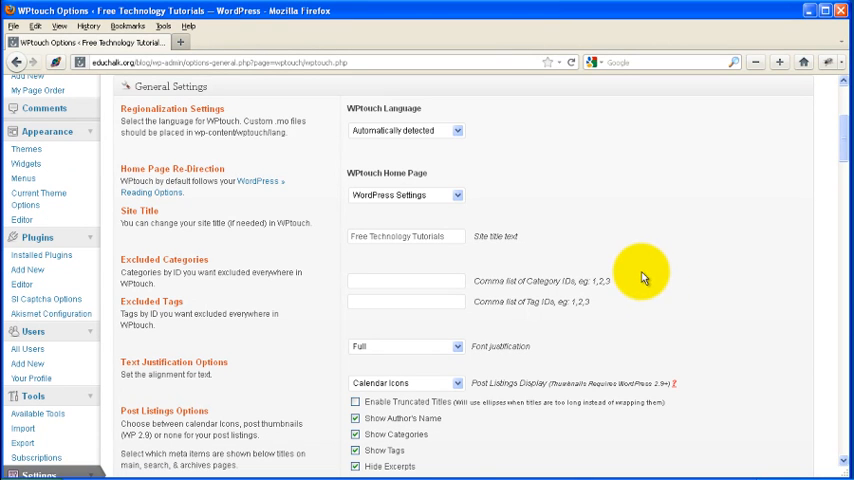
{"action": "mouse_move", "coordinate": [652, 288]}
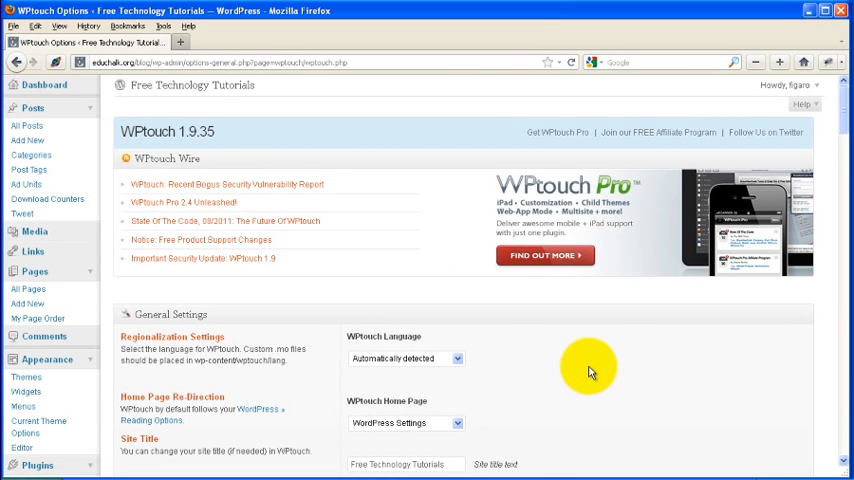
{"action": "mouse_move", "coordinate": [580, 368]}
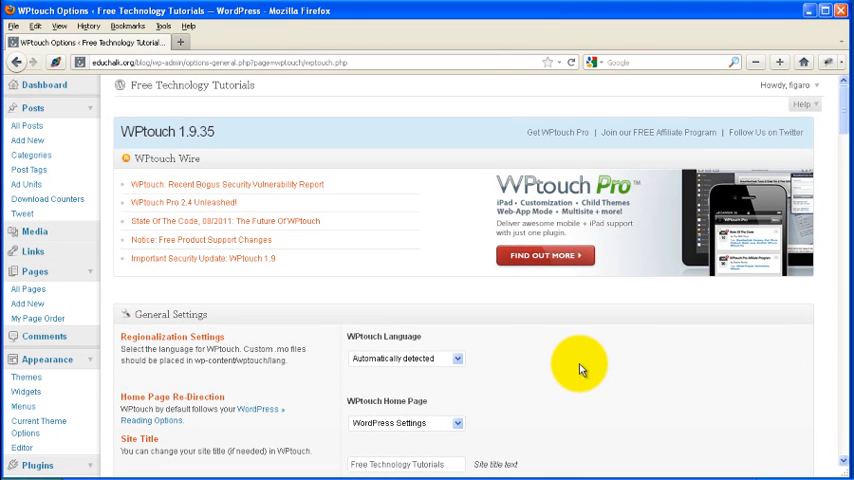
{"action": "mouse_move", "coordinate": [228, 96]}
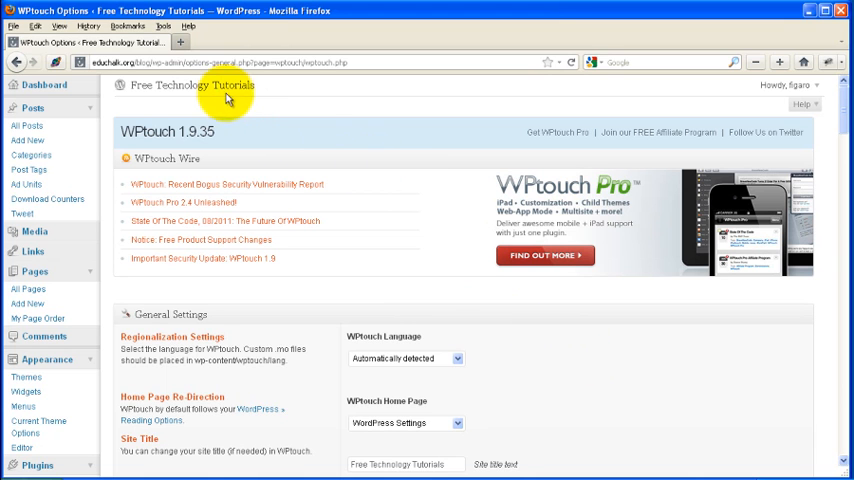
{"action": "mouse_move", "coordinate": [284, 222]}
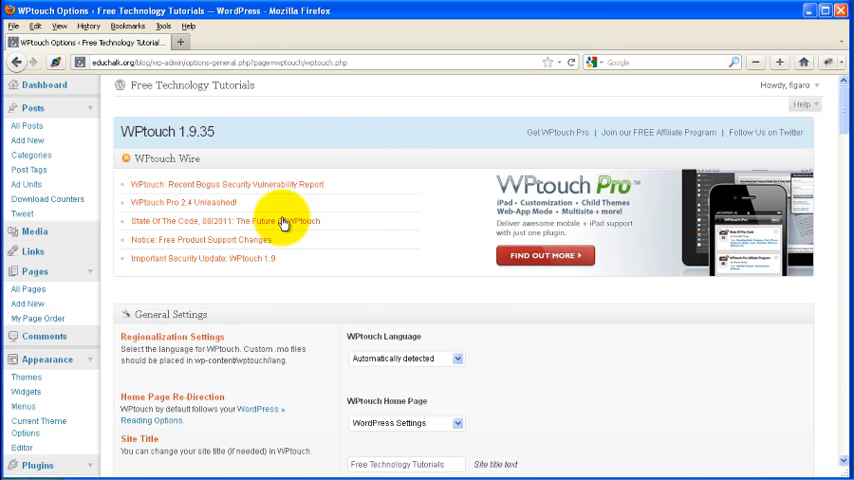
{"action": "scroll", "scroll_direction": "down", "scroll_amount": 3}
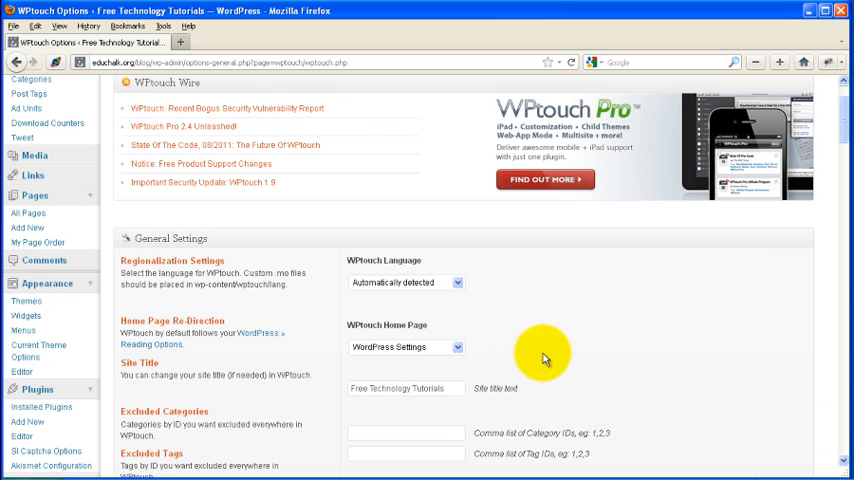